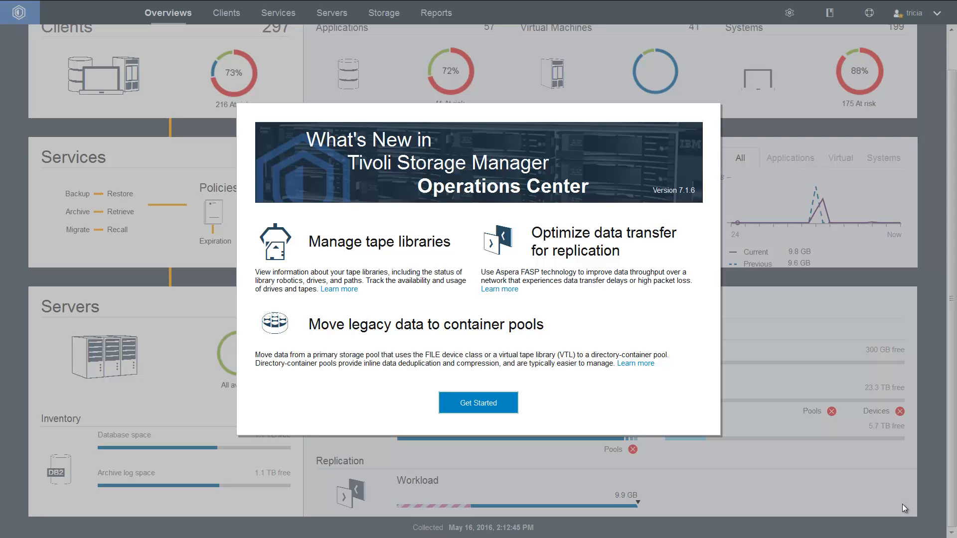
{"action": "mouse_move", "coordinate": [791, 495]}
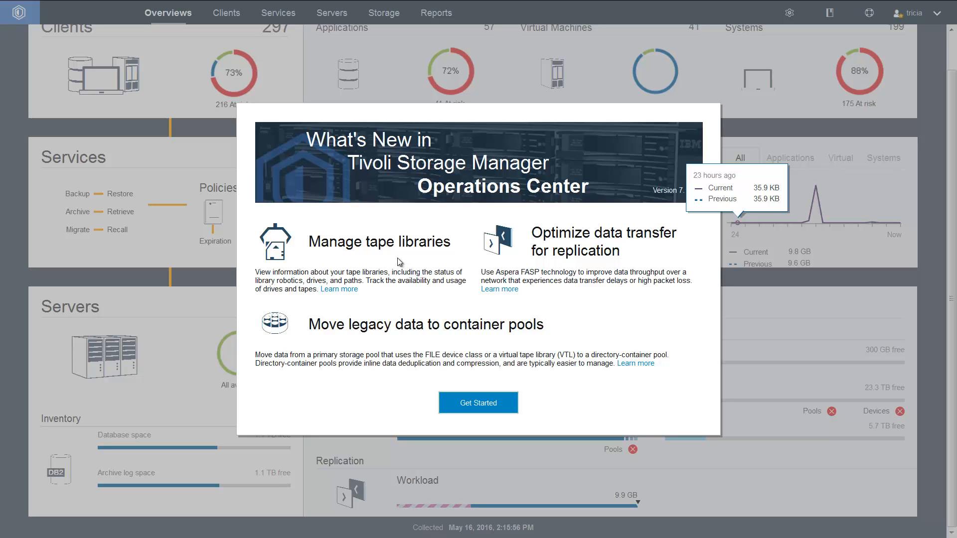
Dismiss the What's New introduction and bring up the Storage menu choices
{"action": "left_click", "coordinate": [478, 403]}
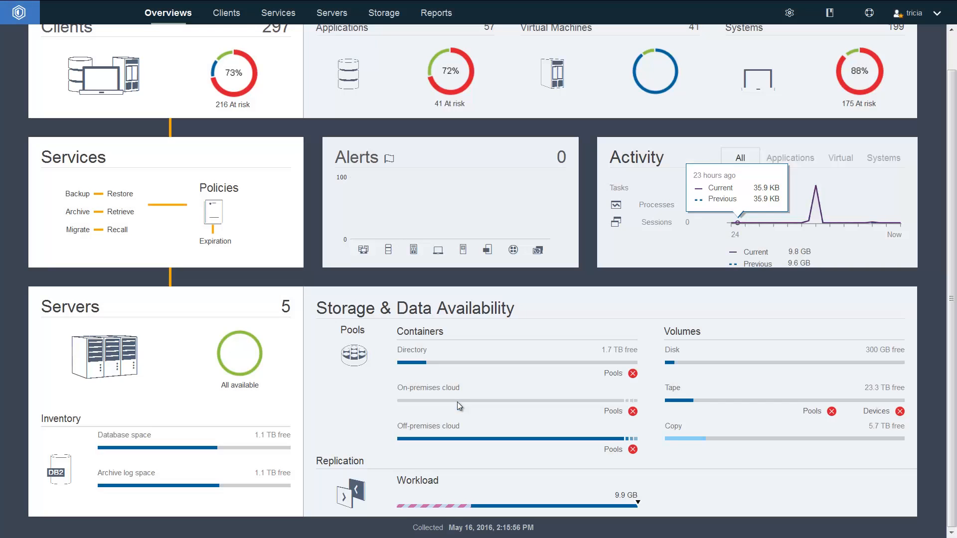
{"action": "mouse_move", "coordinate": [446, 435]}
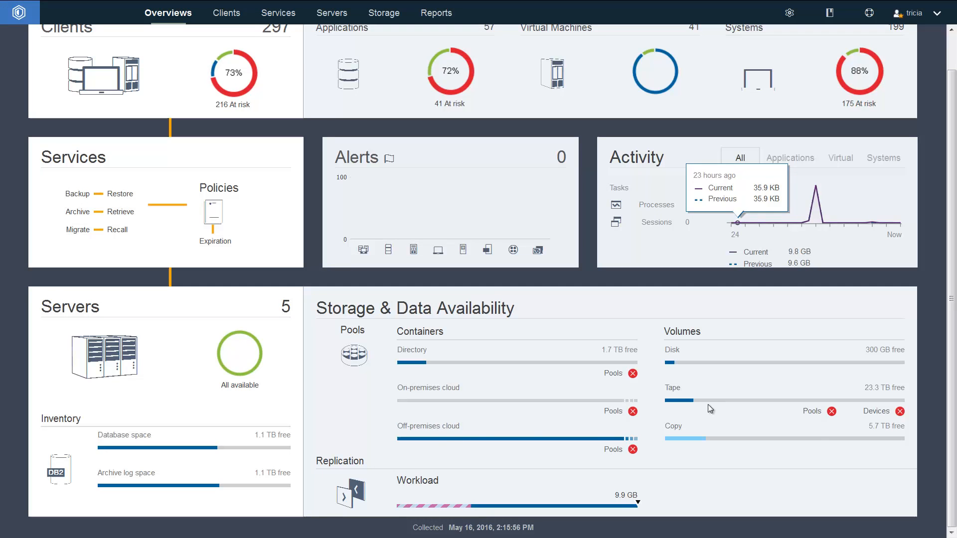
{"action": "mouse_move", "coordinate": [675, 411]}
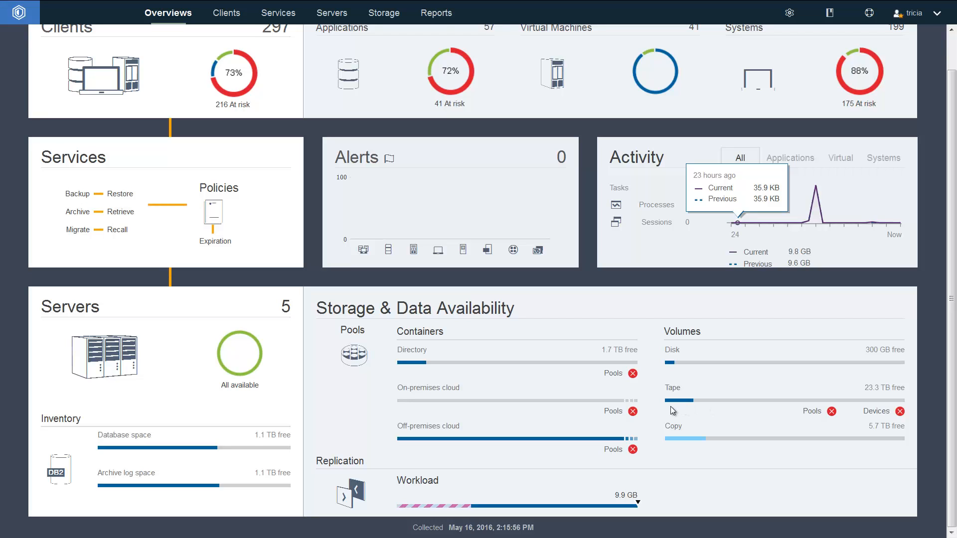
{"action": "left_click", "coordinate": [384, 12]}
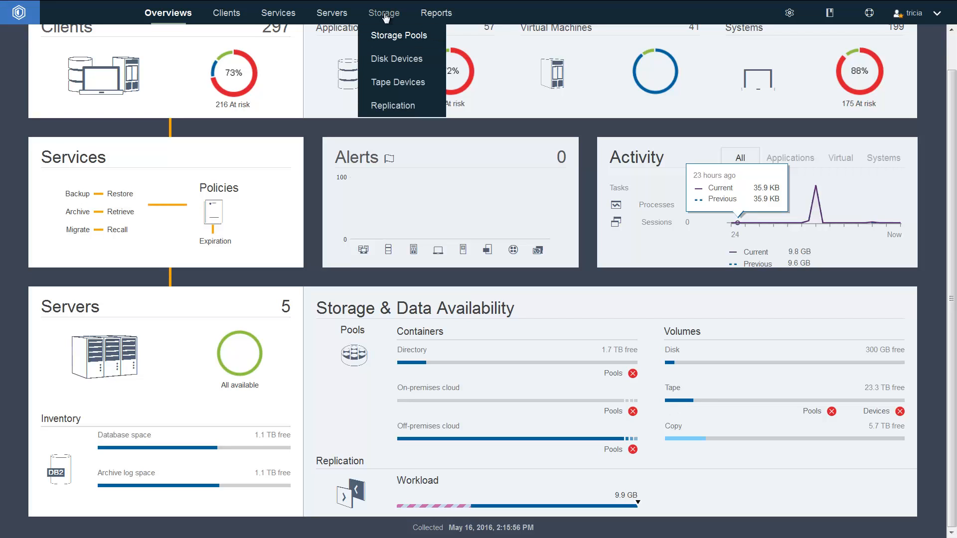
{"action": "mouse_move", "coordinate": [397, 82]}
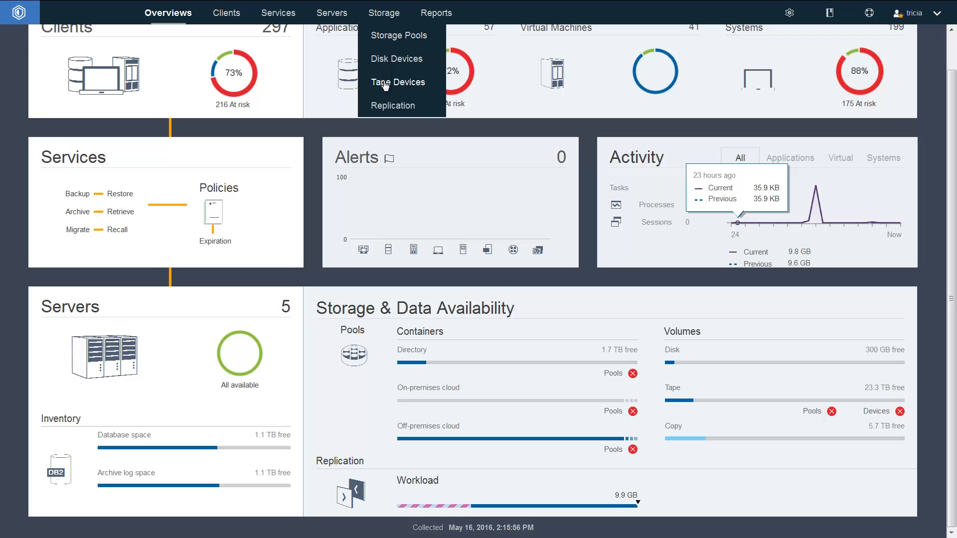
Show the Tape Devices list filtered to the 7 libraries with paths
{"action": "left_click", "coordinate": [398, 82]}
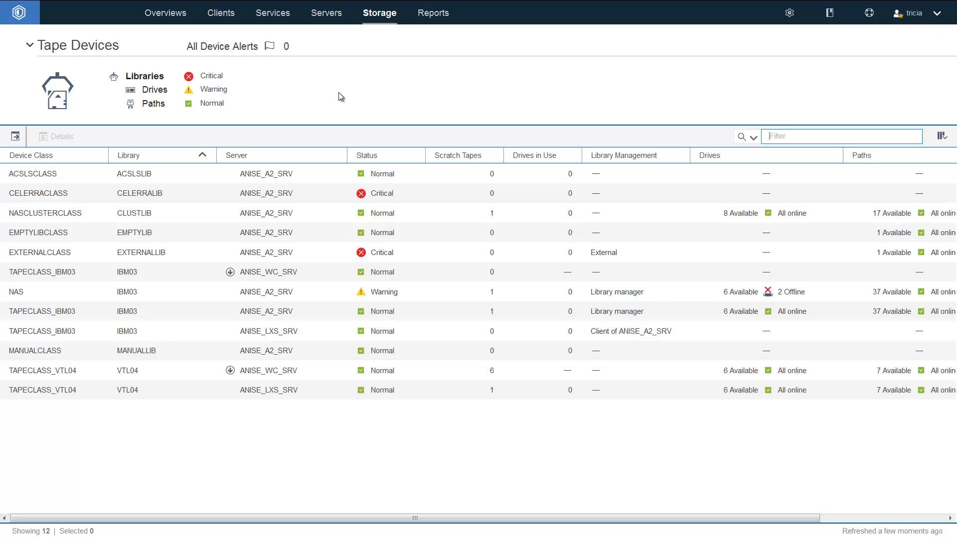
{"action": "mouse_move", "coordinate": [156, 89]}
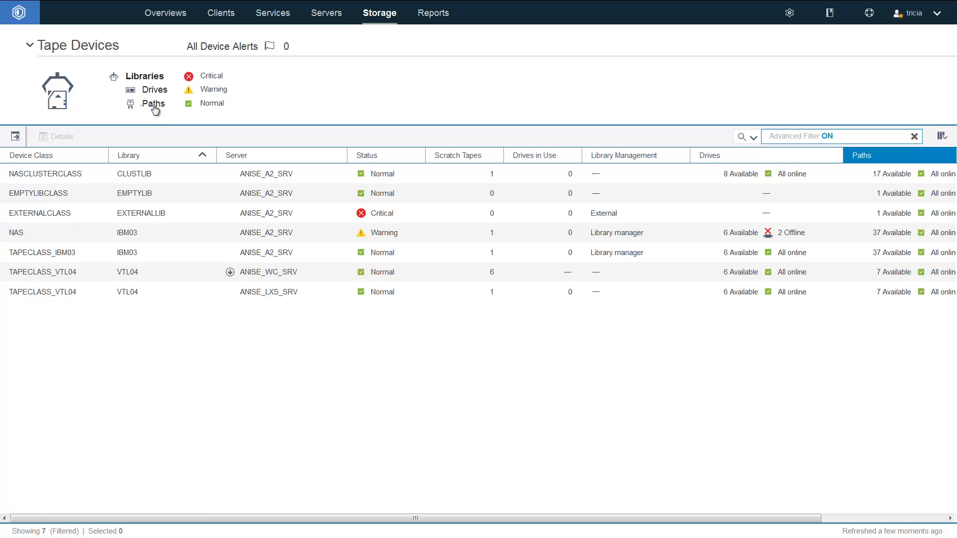
{"action": "left_click", "coordinate": [43, 252]}
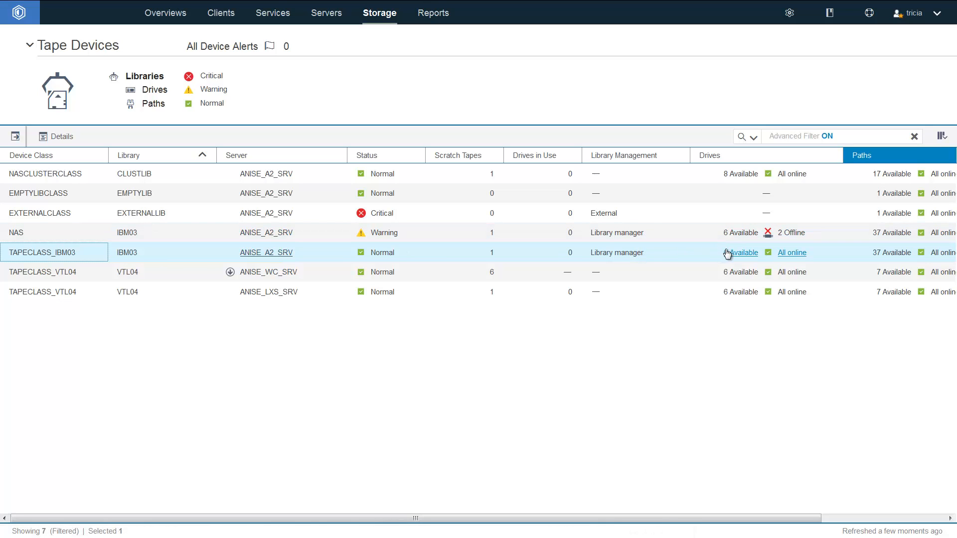
{"action": "mouse_move", "coordinate": [791, 253]}
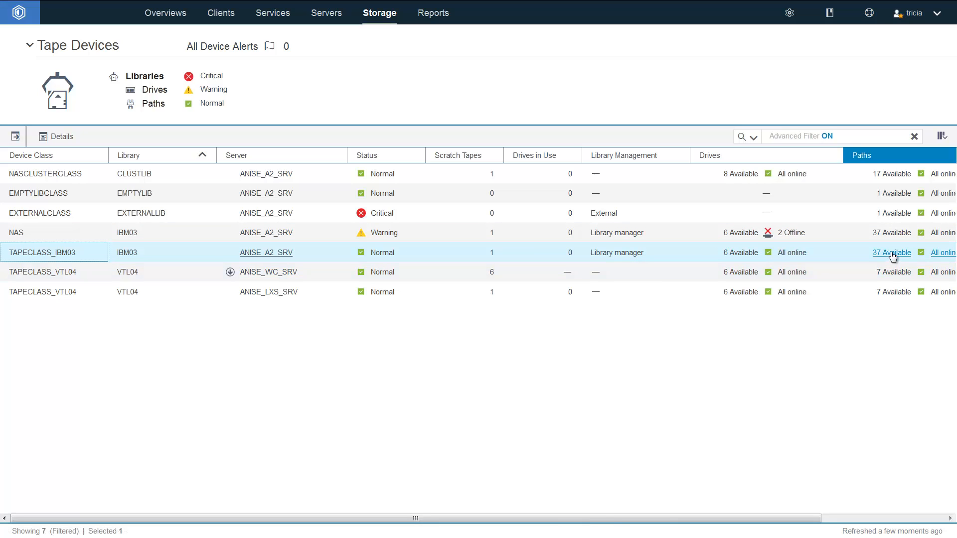
{"action": "mouse_move", "coordinate": [891, 252]}
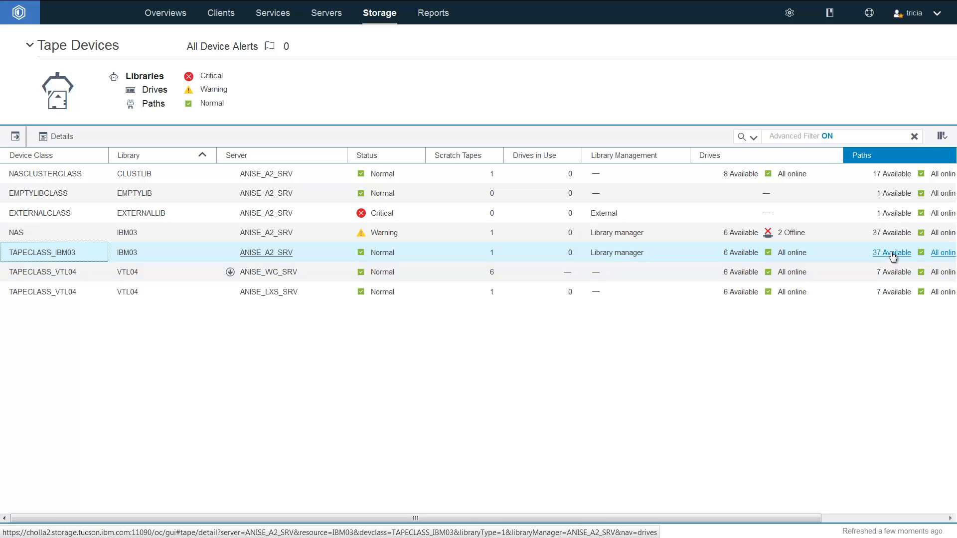
{"action": "mouse_move", "coordinate": [939, 259]}
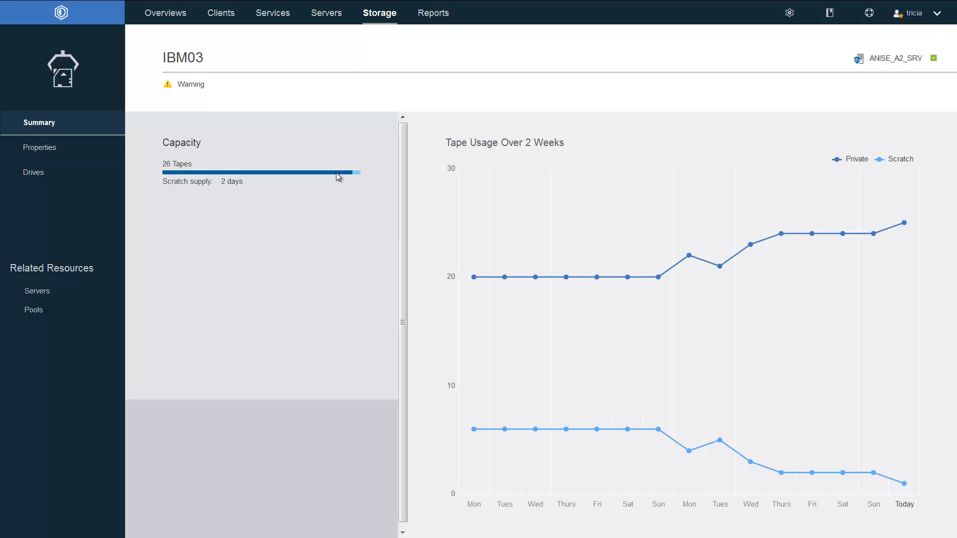
{"action": "mouse_move", "coordinate": [337, 175]}
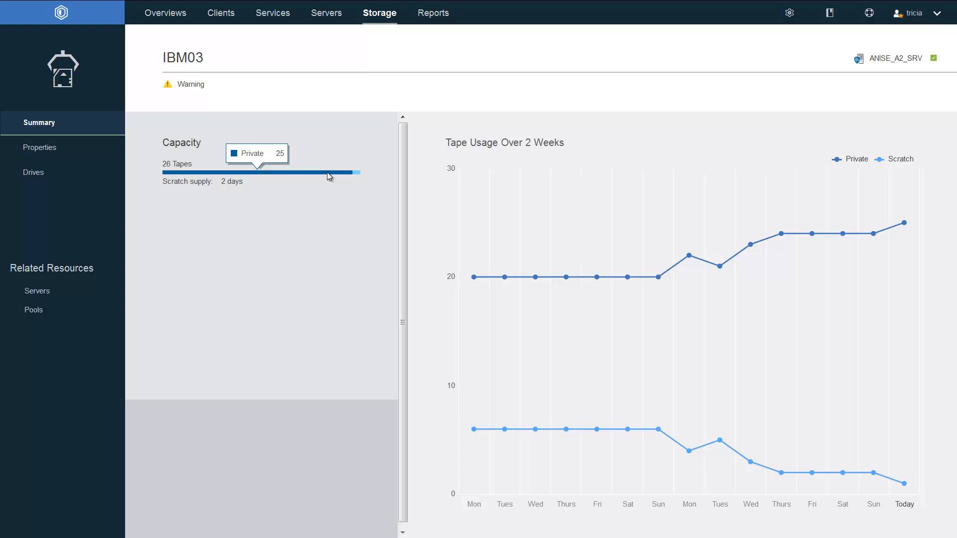
{"action": "mouse_move", "coordinate": [358, 177]}
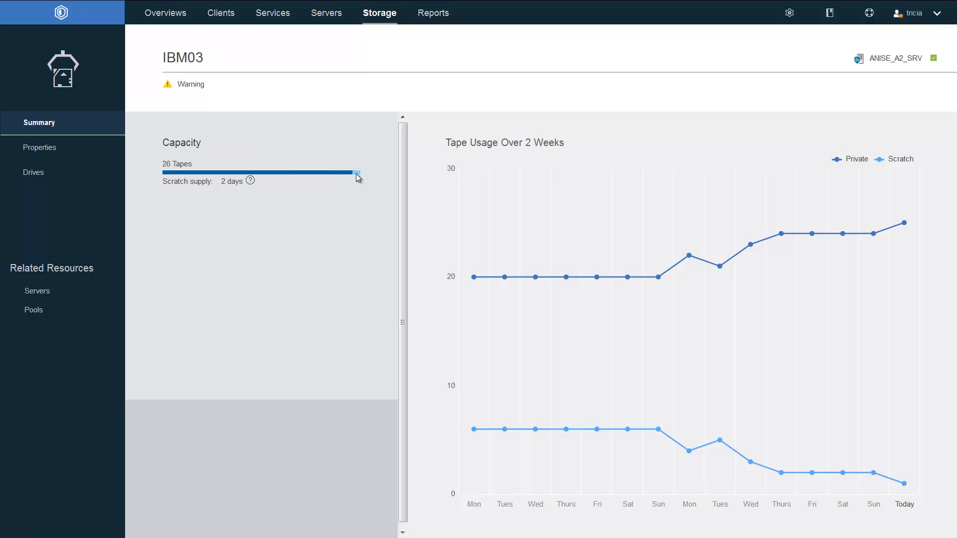
{"action": "mouse_move", "coordinate": [357, 177]}
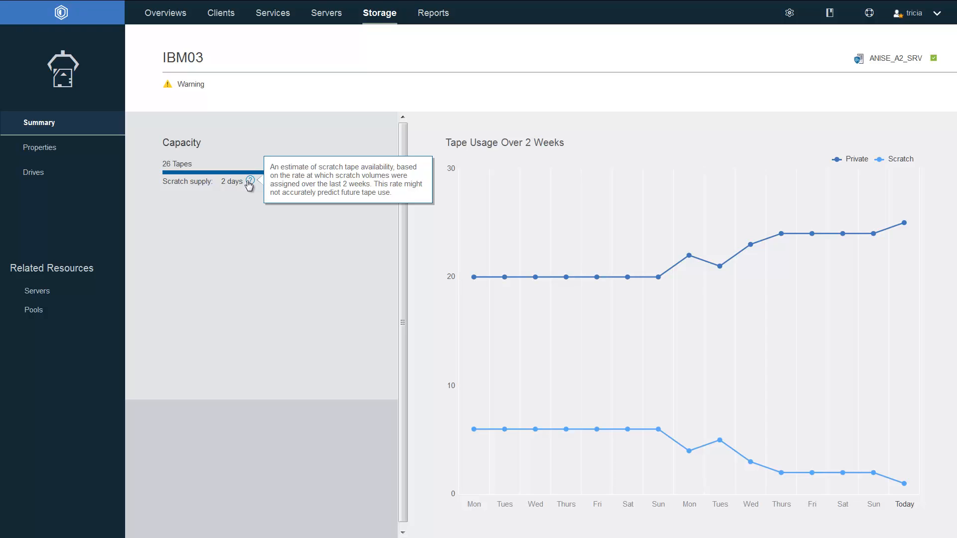
{"action": "mouse_move", "coordinate": [517, 246]}
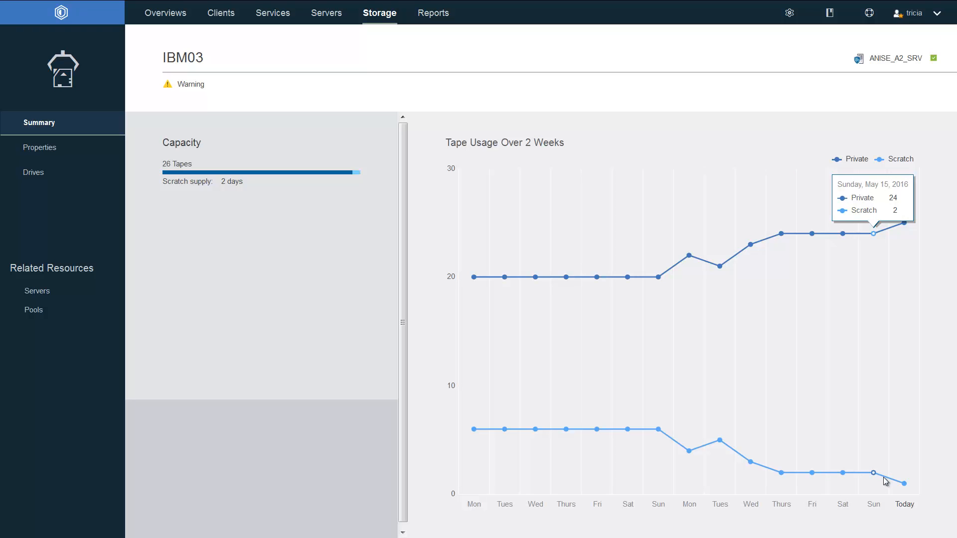
{"action": "mouse_move", "coordinate": [474, 277]}
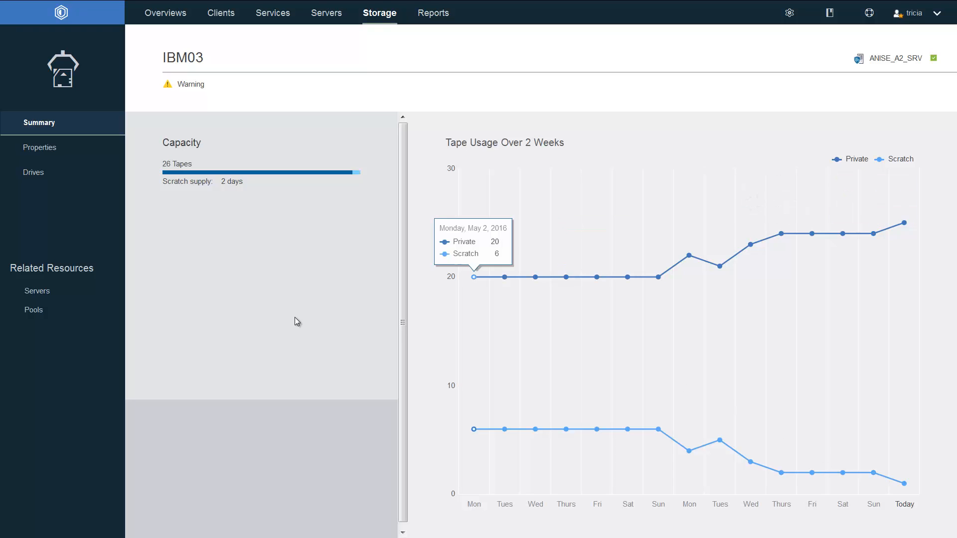
Show the IBM03 library's Properties page with device class TAPECLASS_IBM03
{"action": "left_click", "coordinate": [40, 147]}
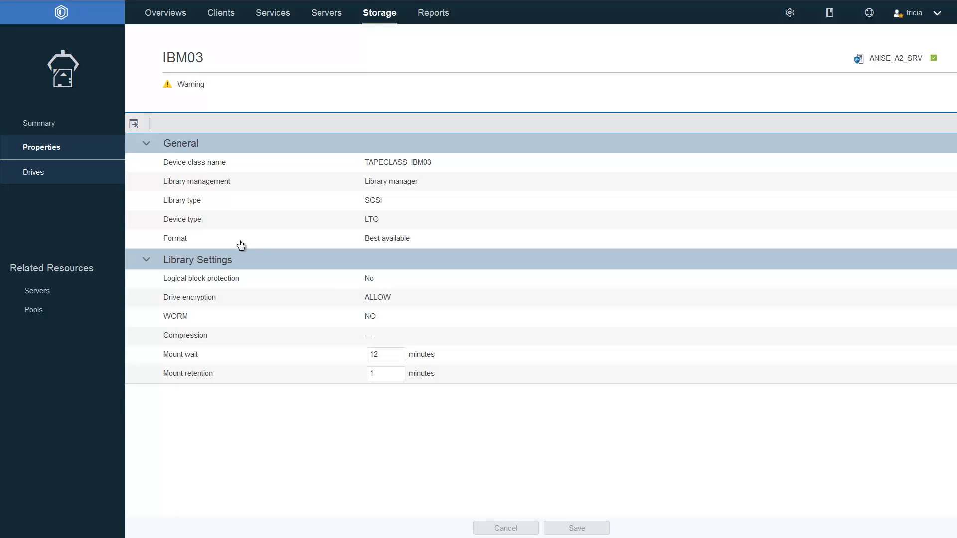
Save IBM03's mount wait as 10 minutes and move to its Drives list
{"action": "left_click", "coordinate": [382, 354]}
{"action": "type", "text": "1"}
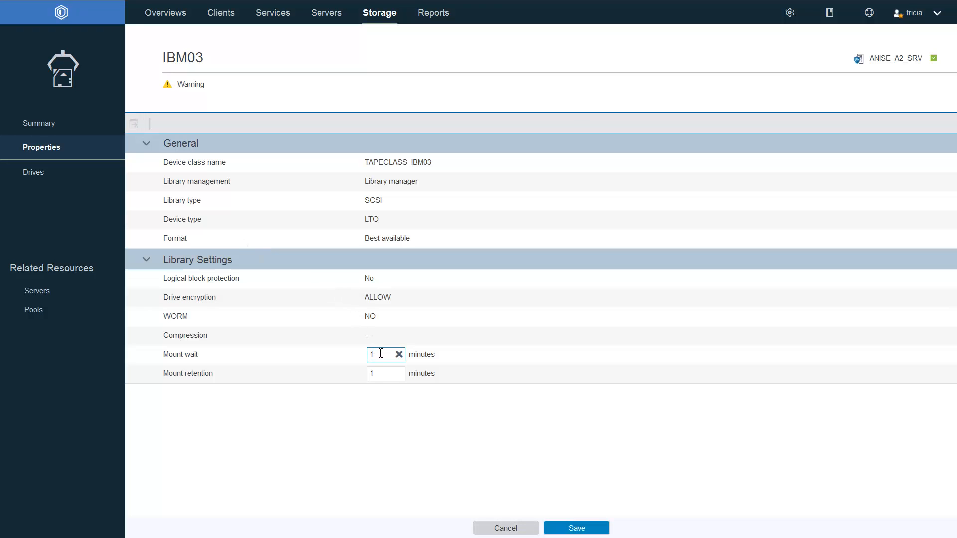
{"action": "type", "text": "0"}
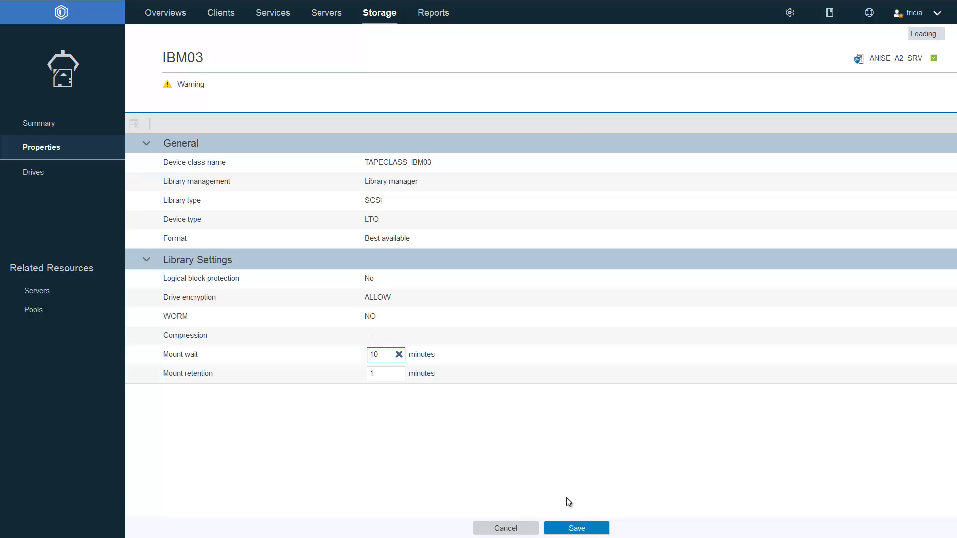
{"action": "left_click", "coordinate": [576, 528]}
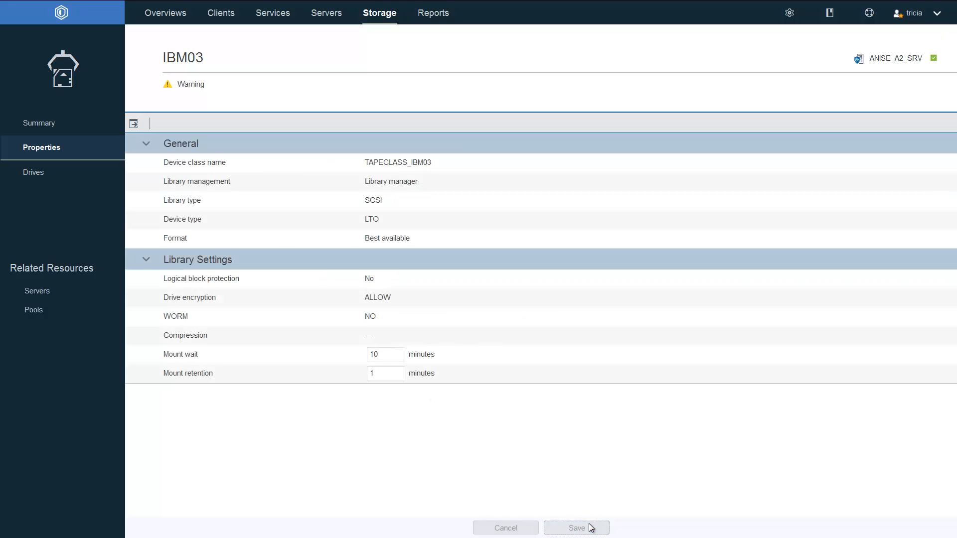
{"action": "left_click", "coordinate": [34, 172]}
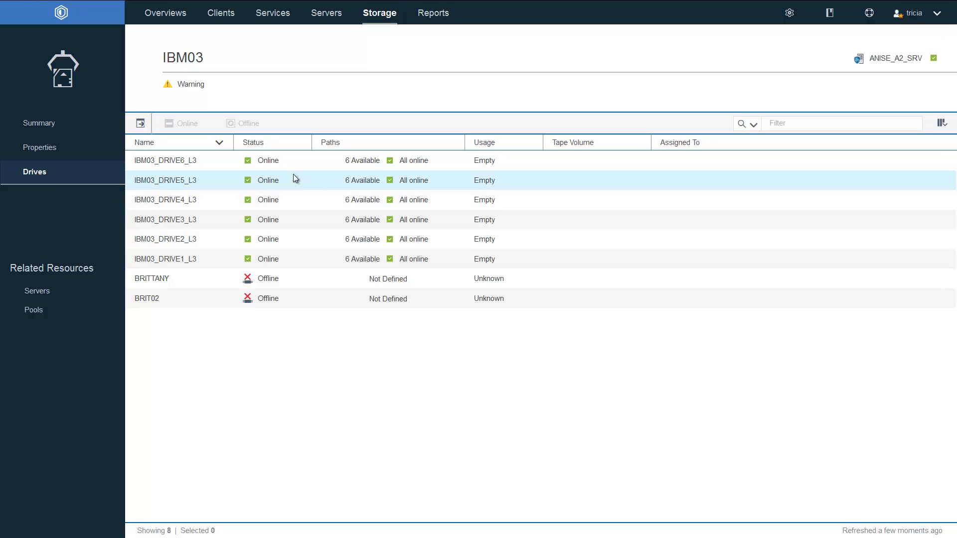
{"action": "mouse_move", "coordinate": [225, 160]}
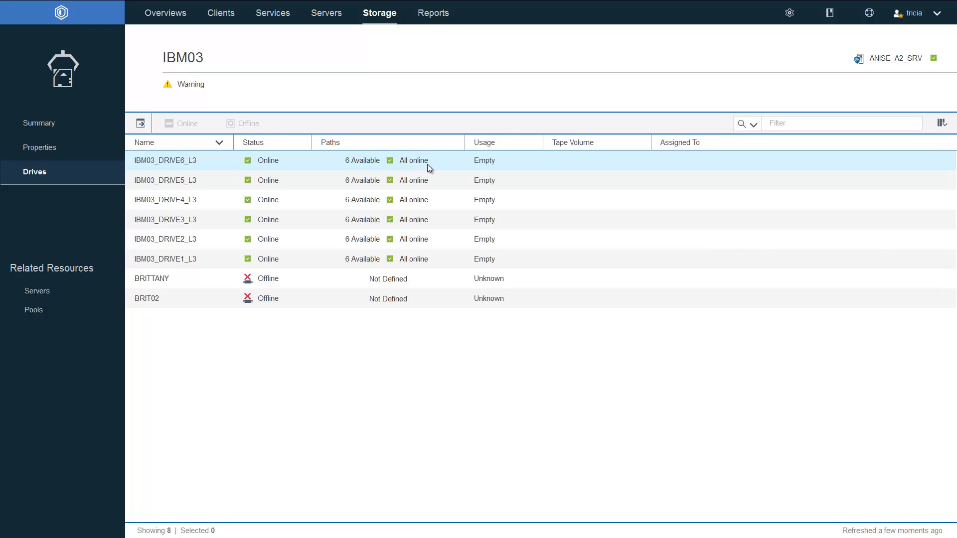
{"action": "mouse_move", "coordinate": [499, 142]}
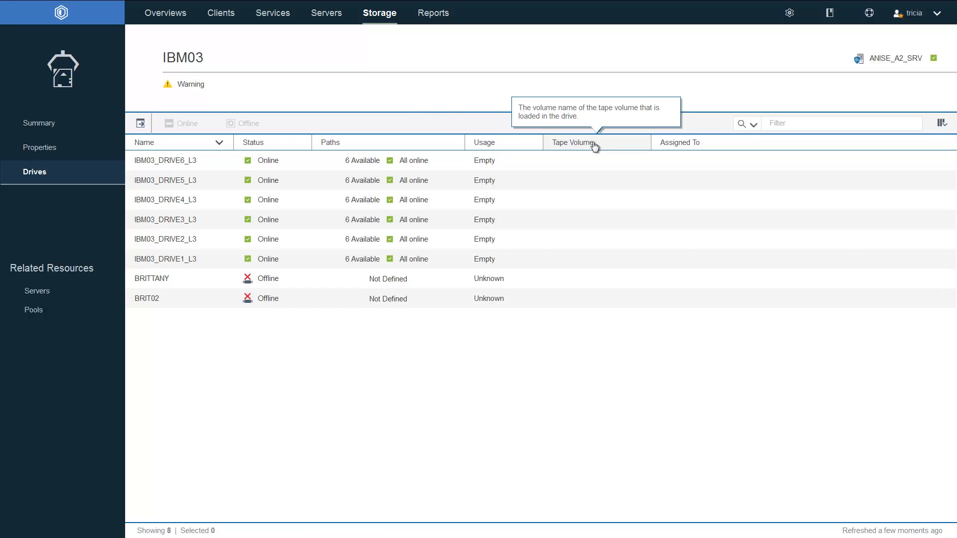
{"action": "mouse_move", "coordinate": [699, 147]}
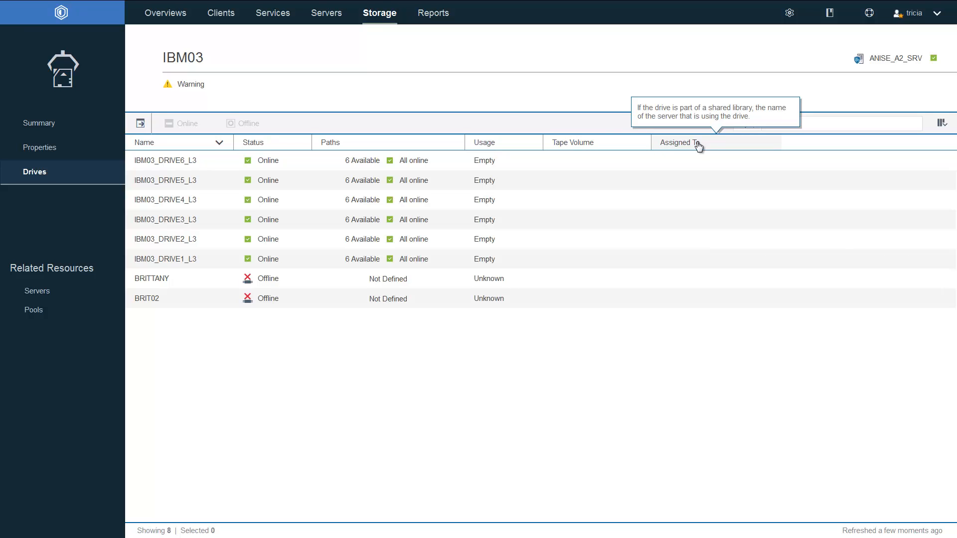
Select the IBM03_DRIVE1_L3 row in the IBM03 Drives list
{"action": "left_click", "coordinate": [272, 259]}
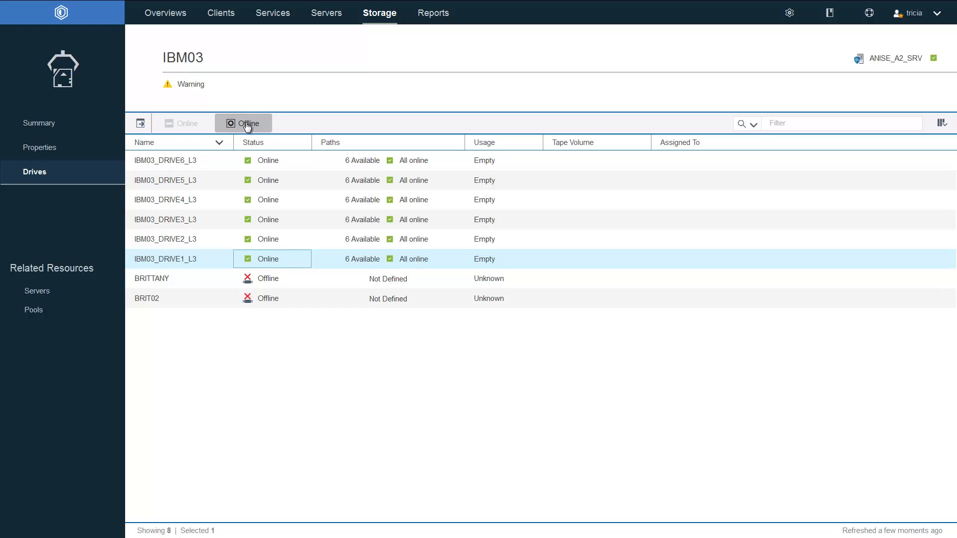
Take IBM03_DRIVE1_L3 offline, confirming and closing the progress window
{"action": "left_click", "coordinate": [243, 122]}
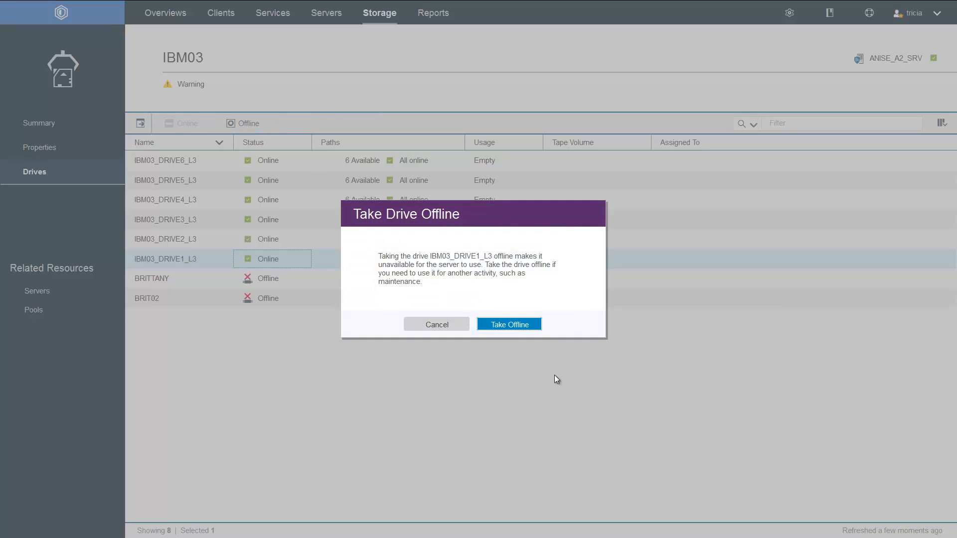
{"action": "left_click", "coordinate": [508, 324]}
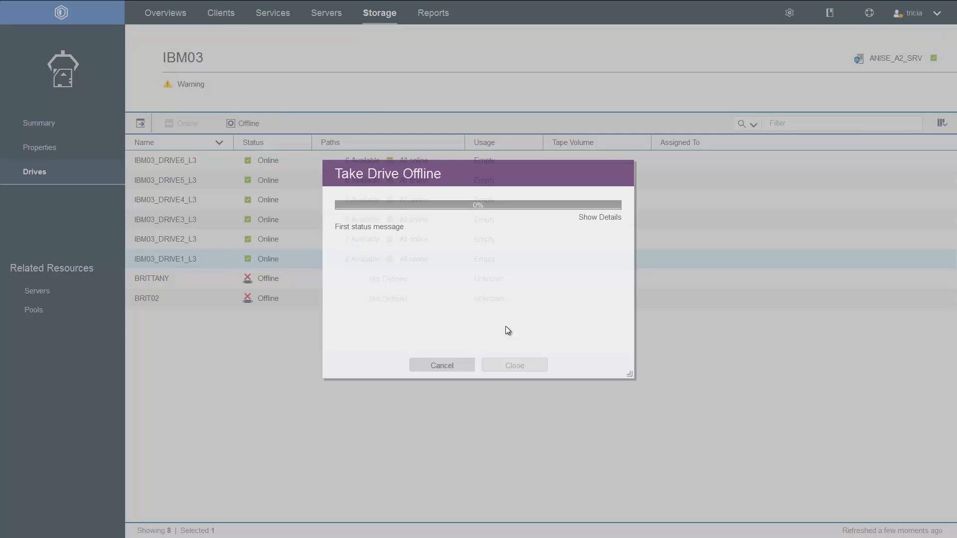
{"action": "left_click", "coordinate": [513, 365]}
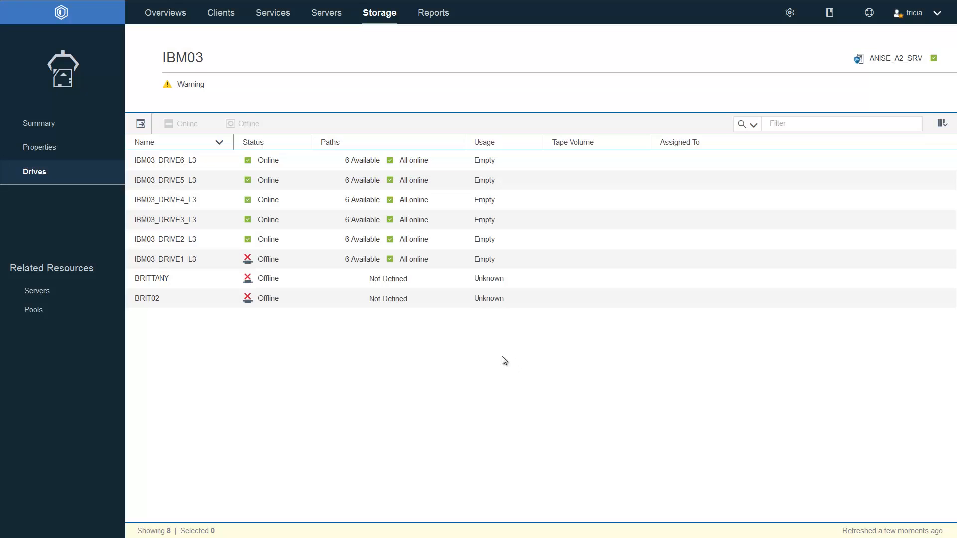